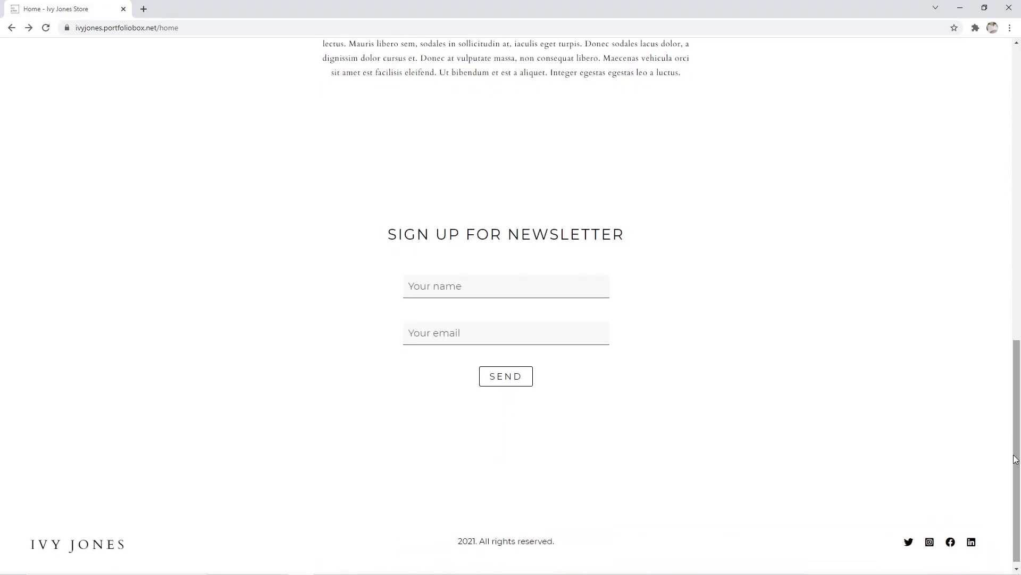
Move from the Home page to the About page and look over its contact form.
scroll(up, 3)
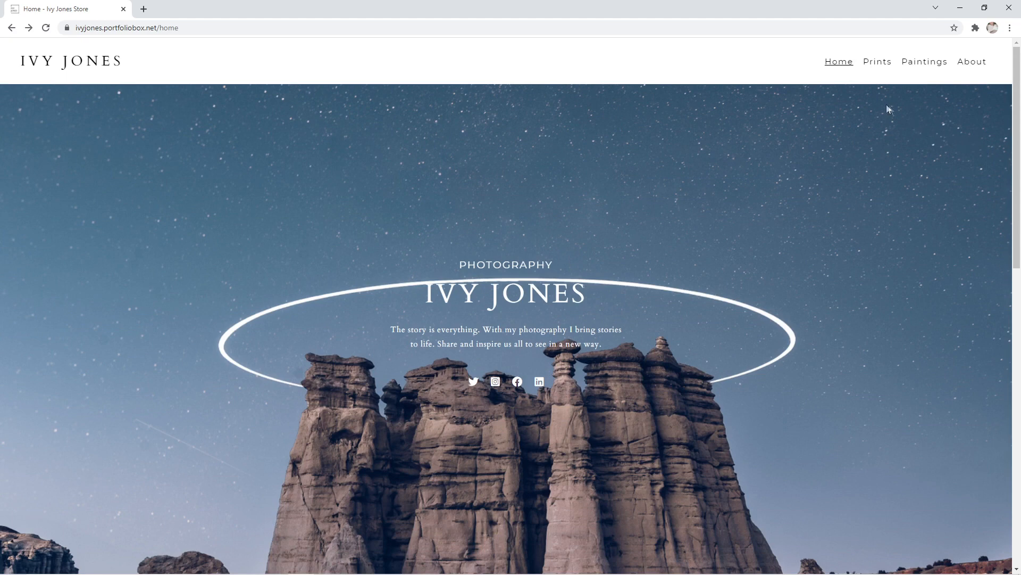
click(971, 62)
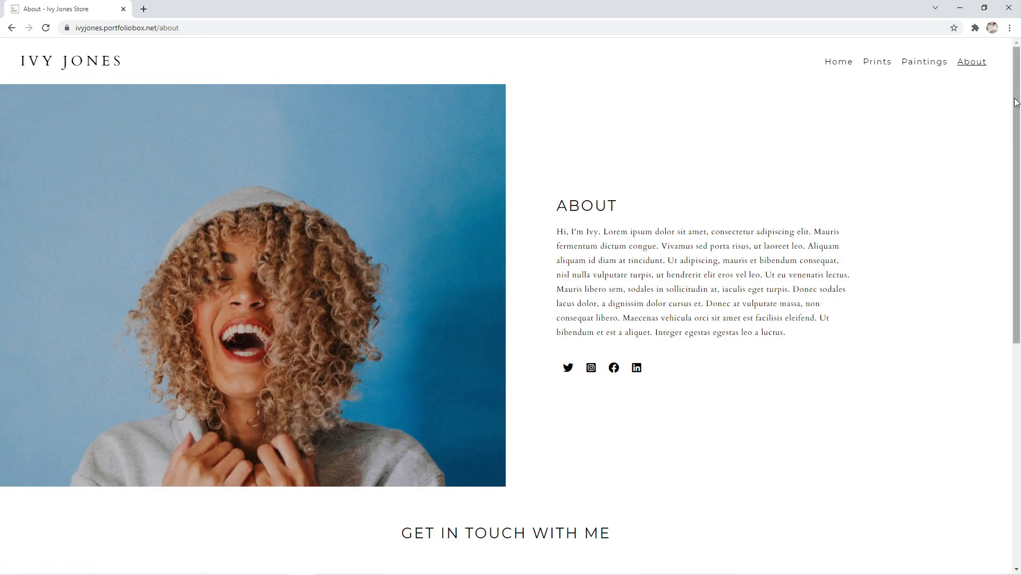
scroll(down, 3)
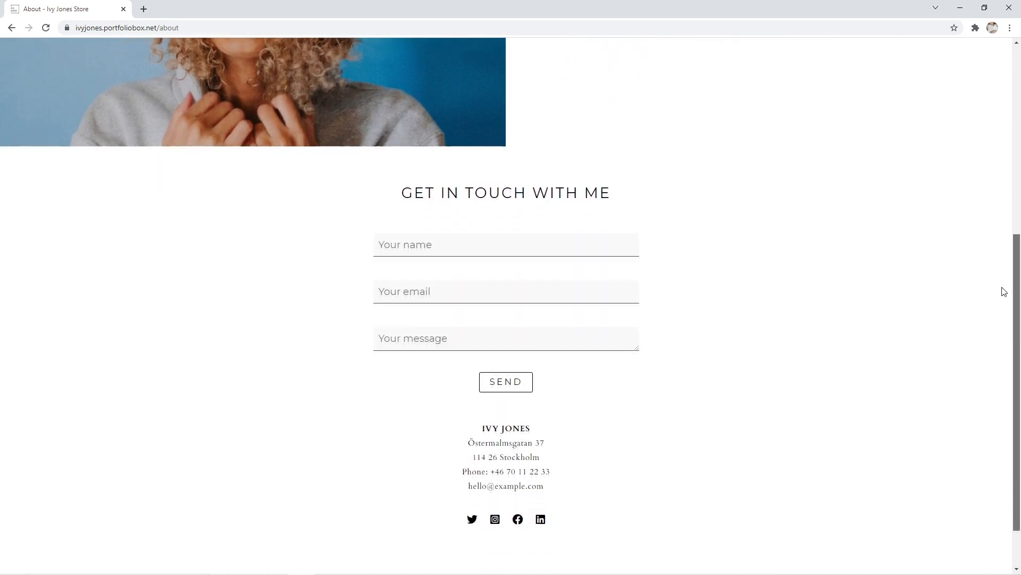
scroll(up, 3)
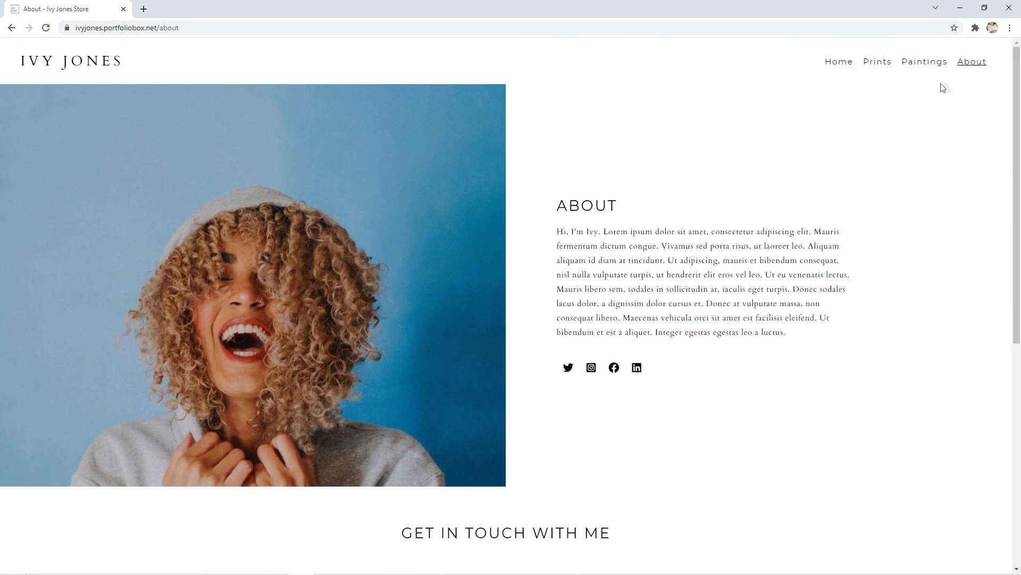
Browse the Paintings collection grid from top to bottom.
click(924, 62)
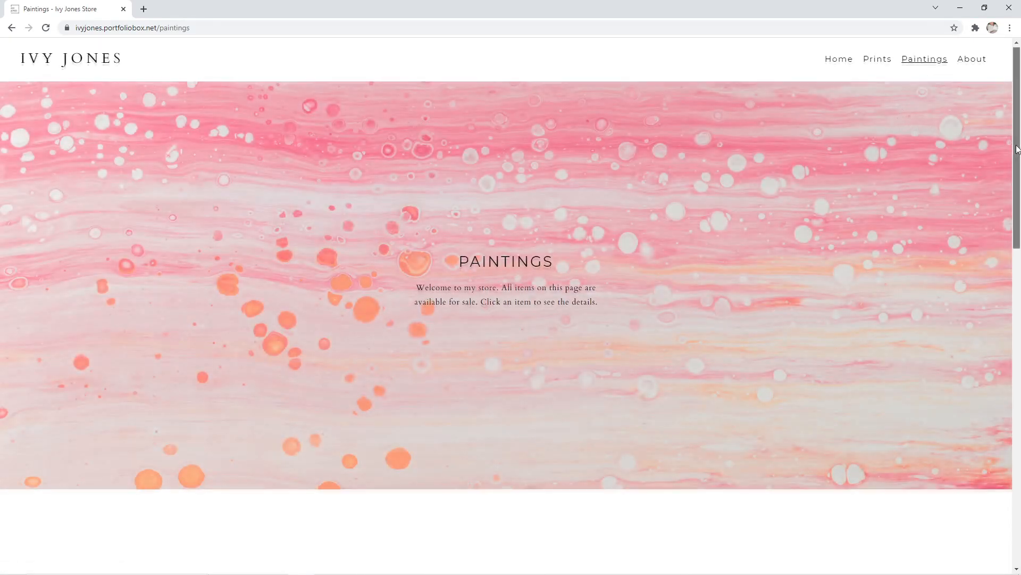
scroll(down, 3)
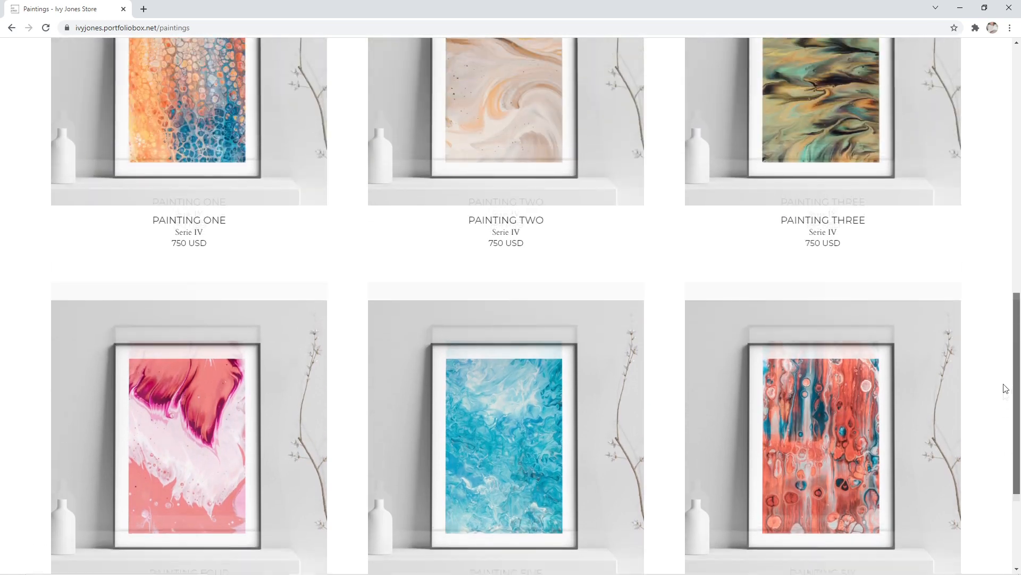
scroll(up, 3)
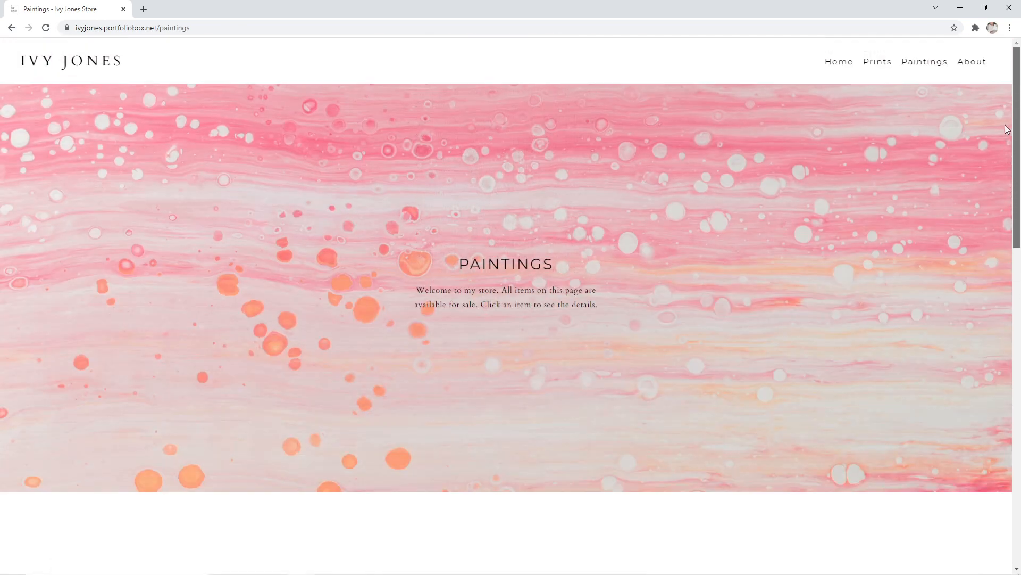
Browse the Print Shop's travel prints and go to The Tribal King product page.
click(877, 62)
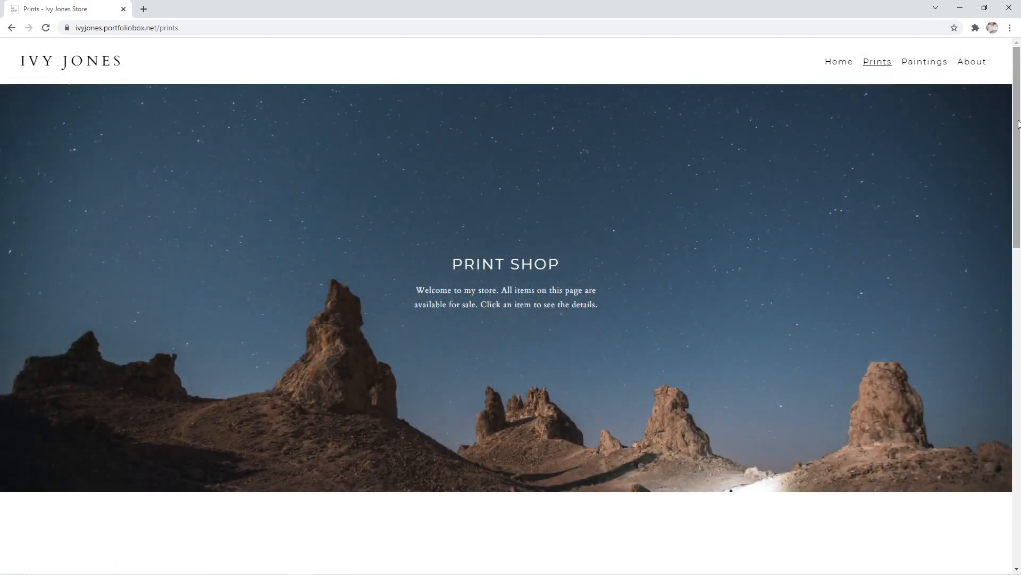
scroll(down, 3)
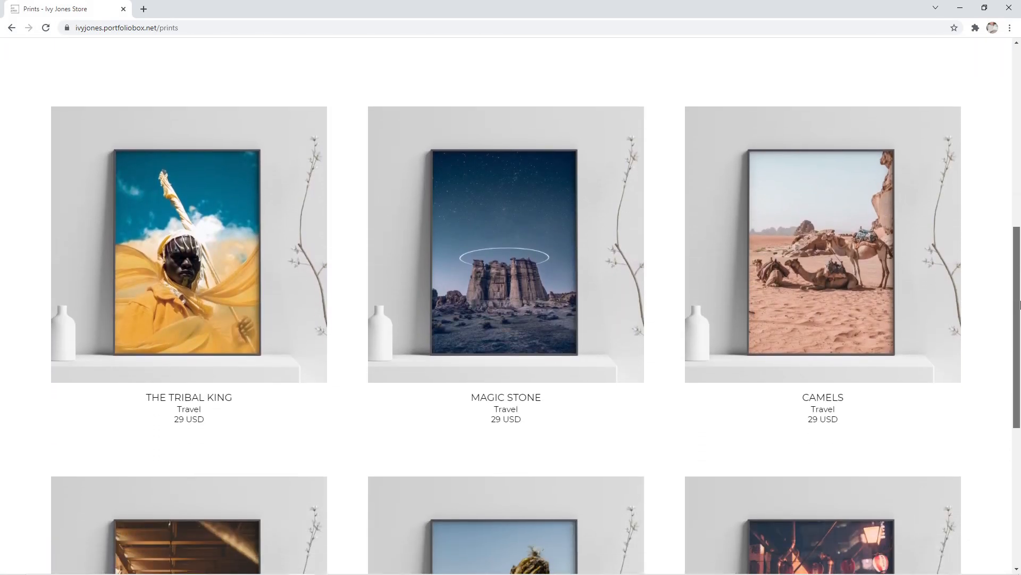
scroll(down, 3)
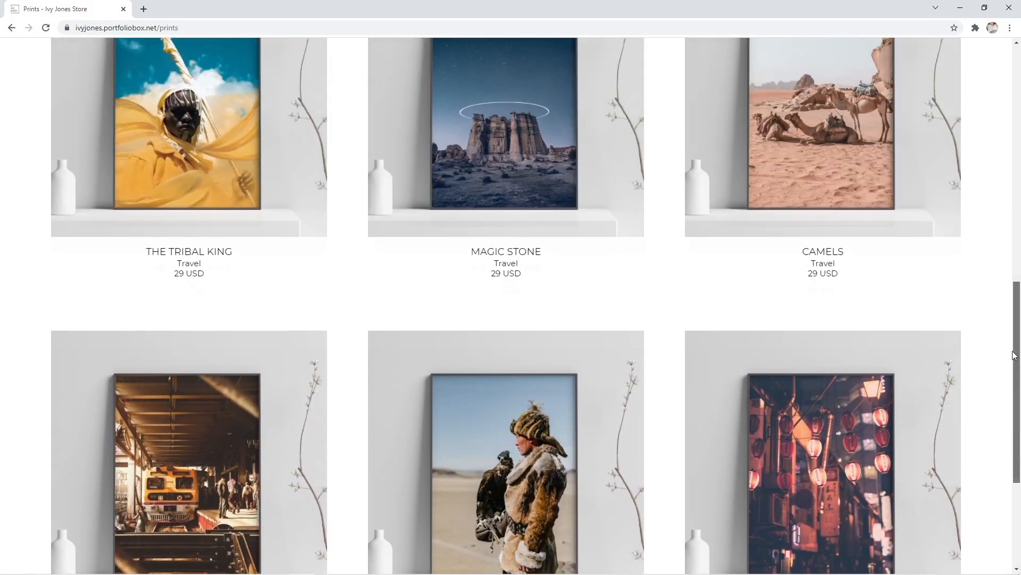
scroll(up, 3)
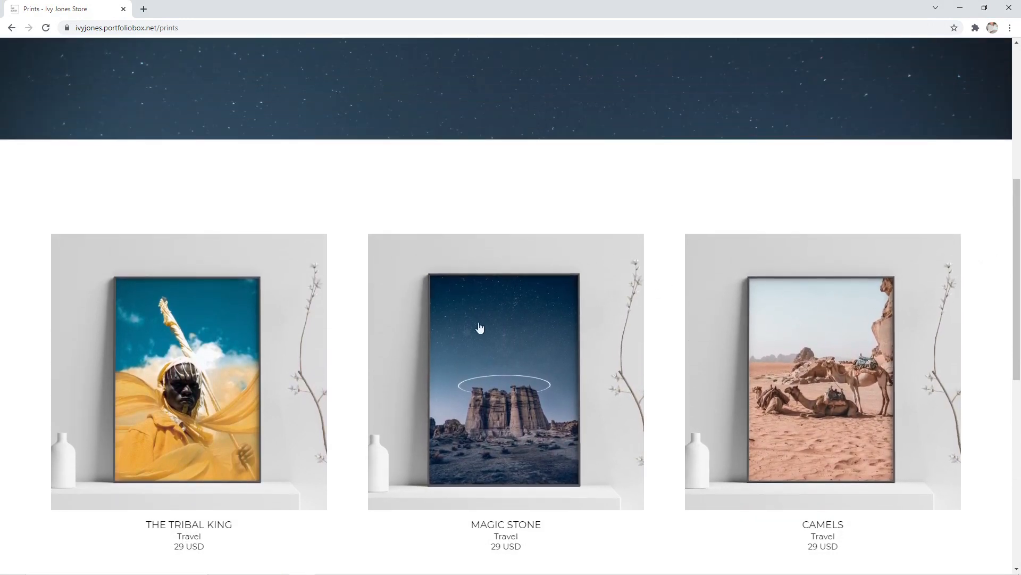
click(188, 371)
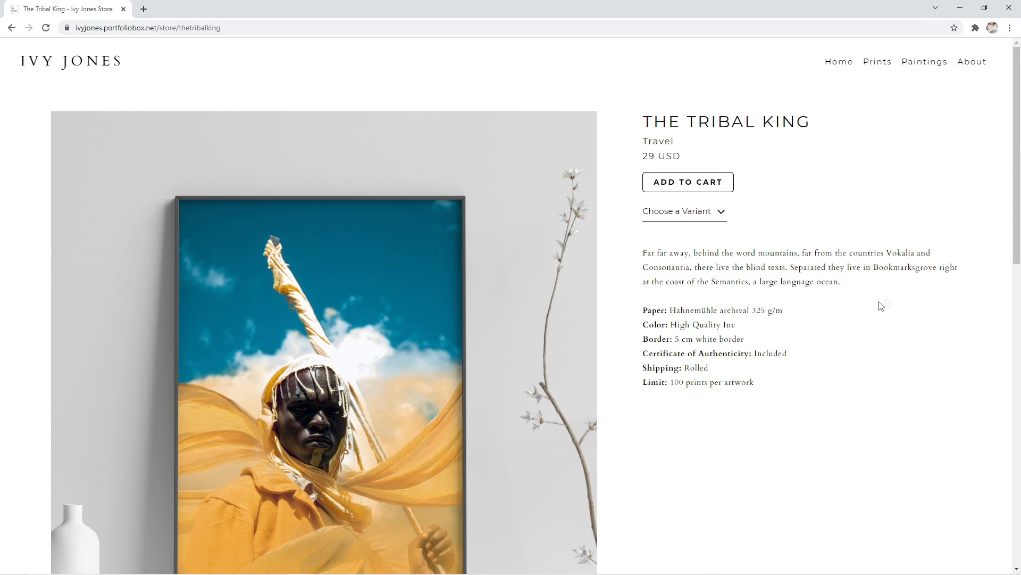
Review The Tribal King product page, then start creating a new site on portfoliobox.net.
scroll(down, 3)
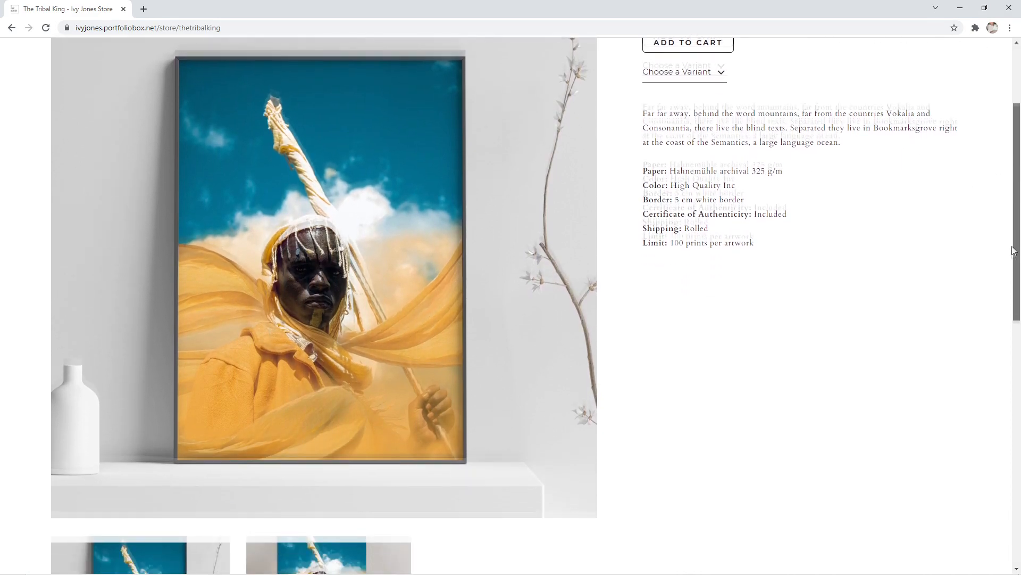
scroll(down, 3)
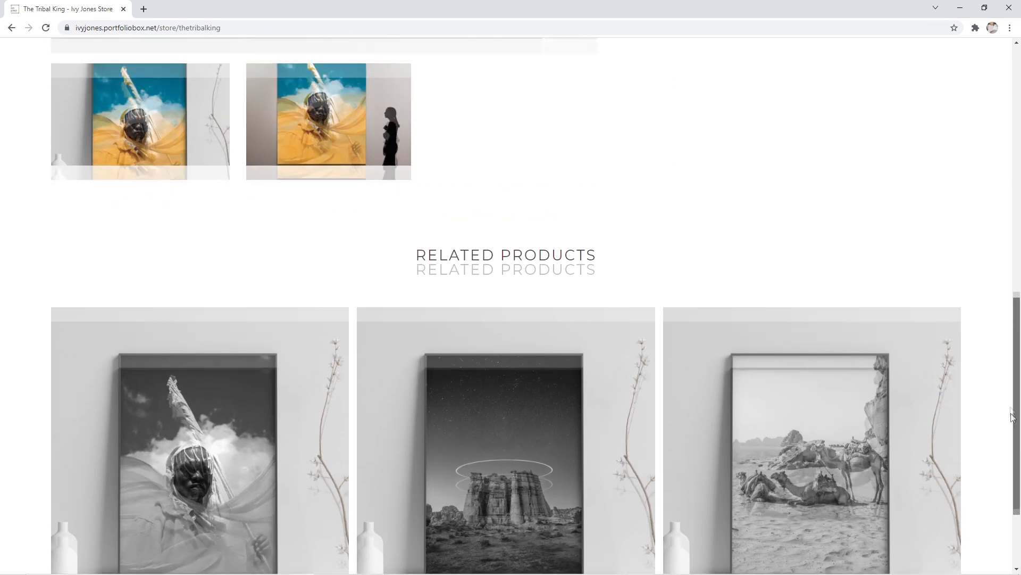
scroll(up, 3)
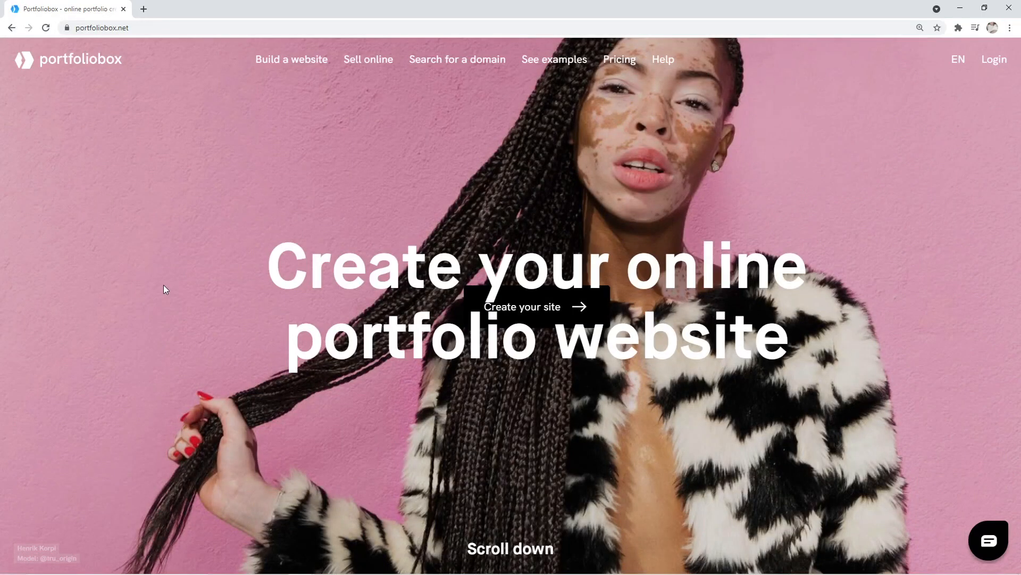
mouse_move(536, 306)
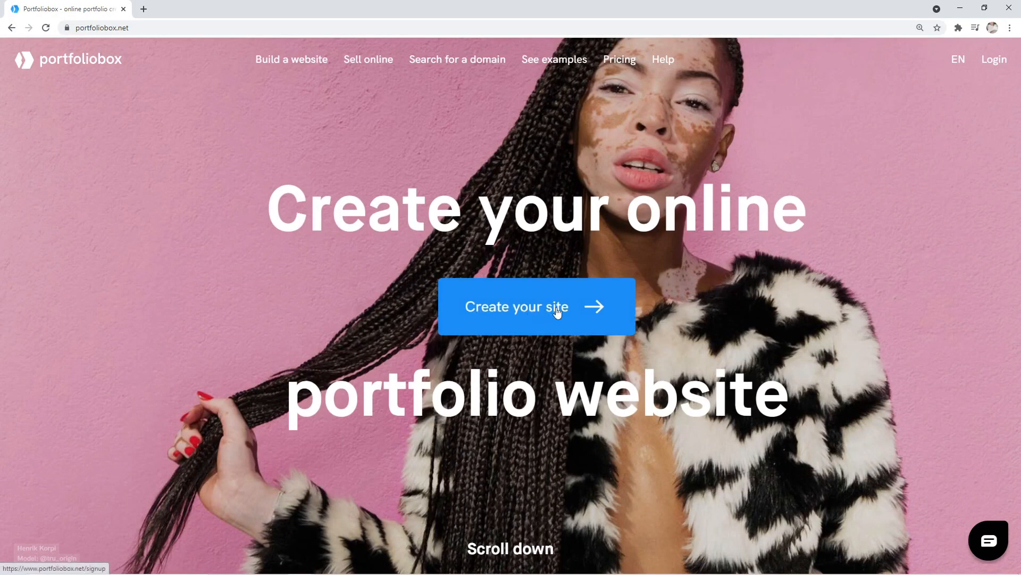
click(535, 307)
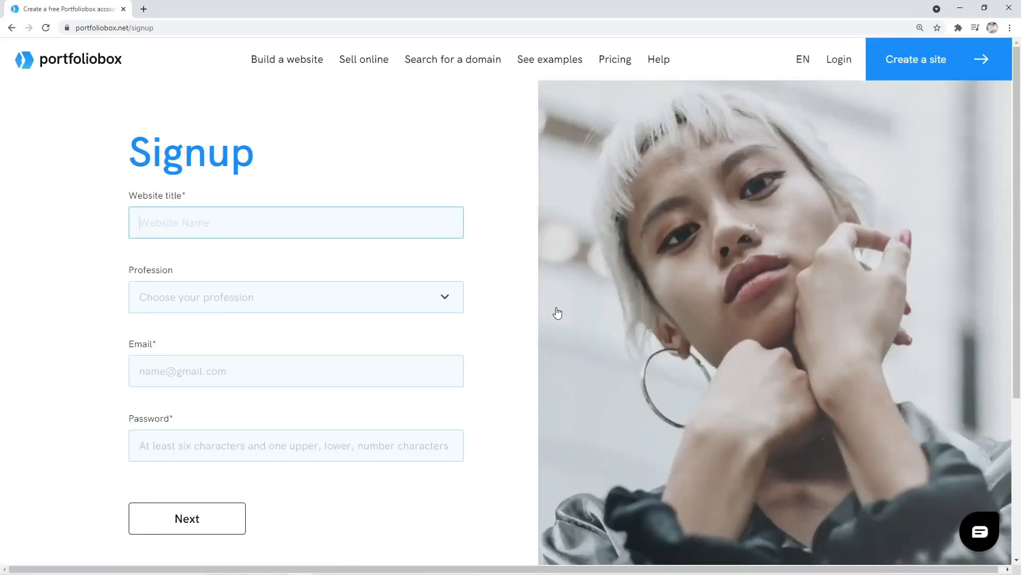
Fill in website title, profession, email and password, accept all three terms and sign up.
click(296, 370)
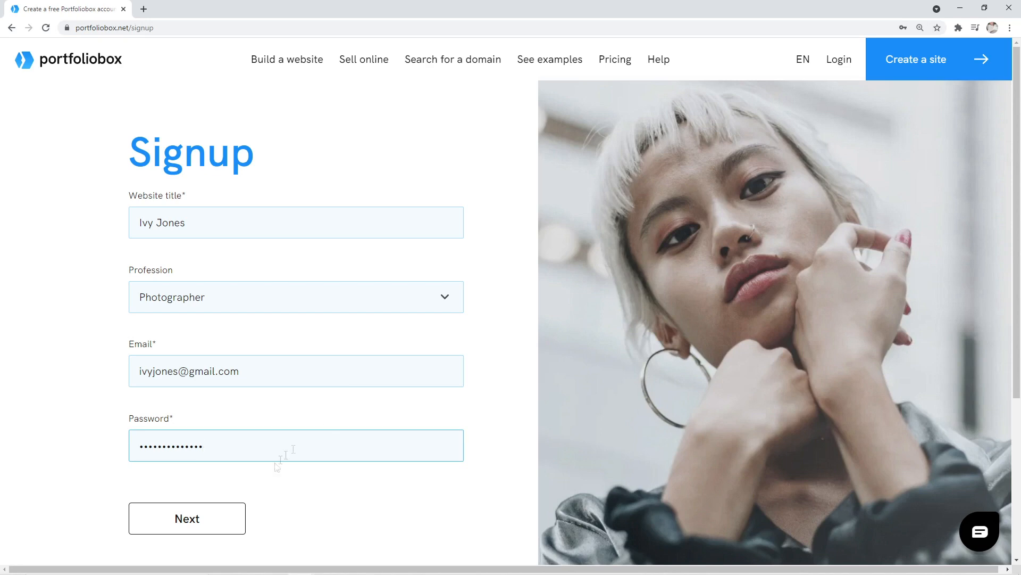
click(187, 518)
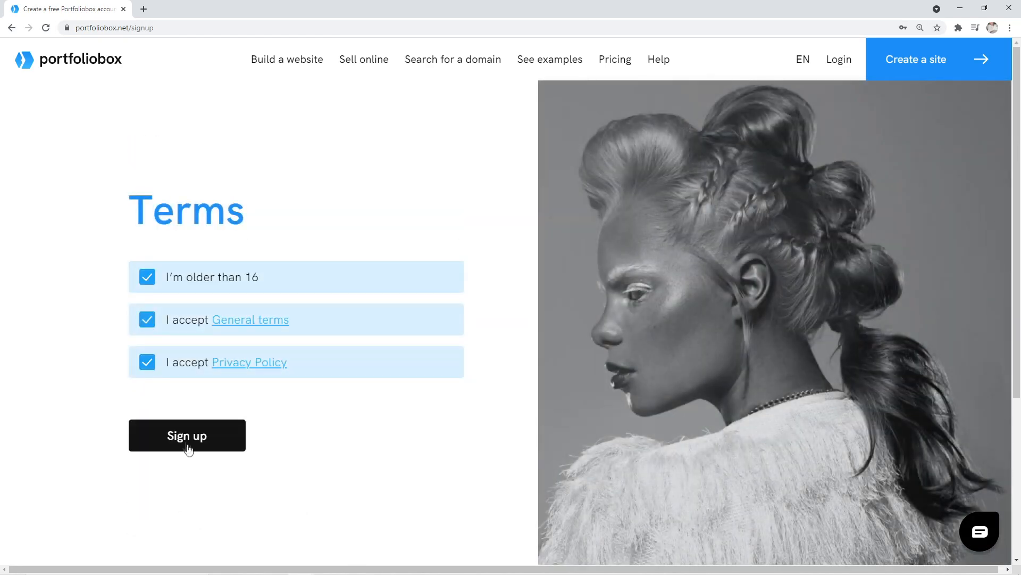
click(188, 435)
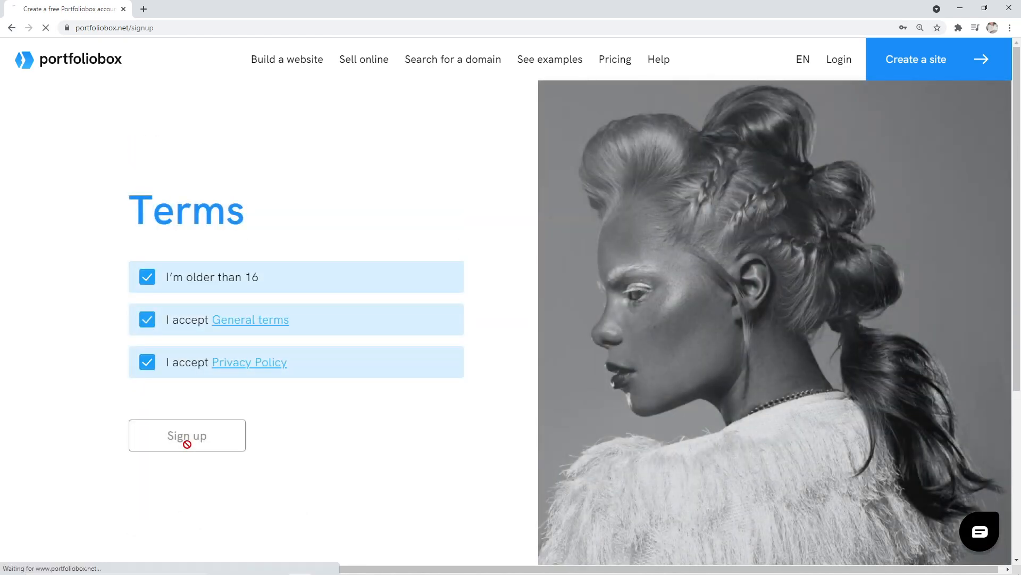